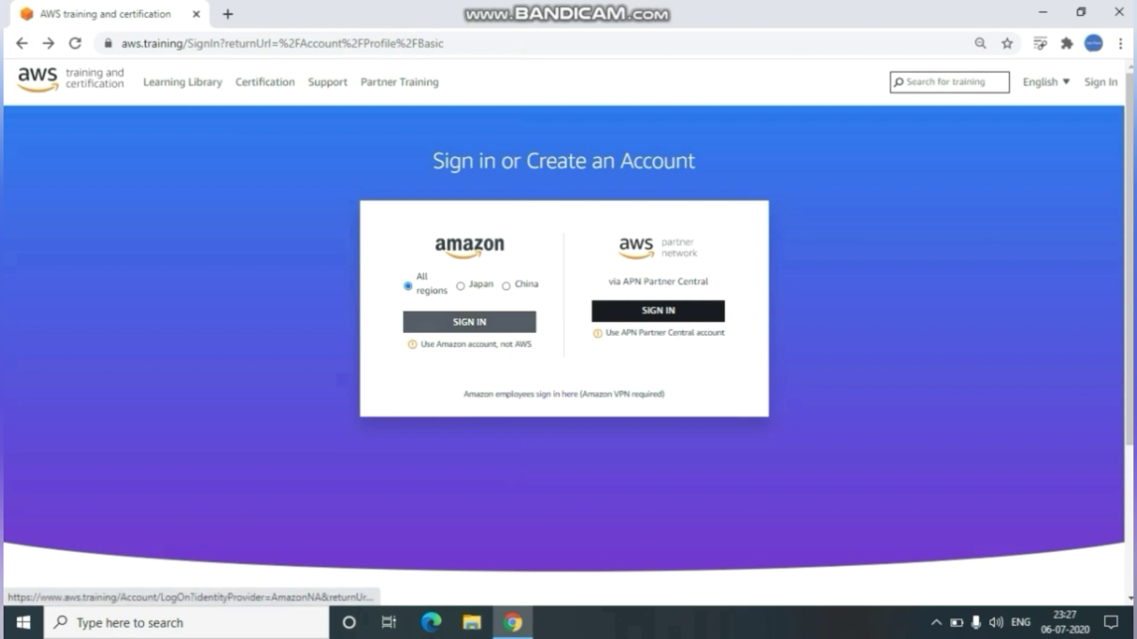
Sign in with the Amazon account using the phone number and password to reach the Learning Library.
click(469, 322)
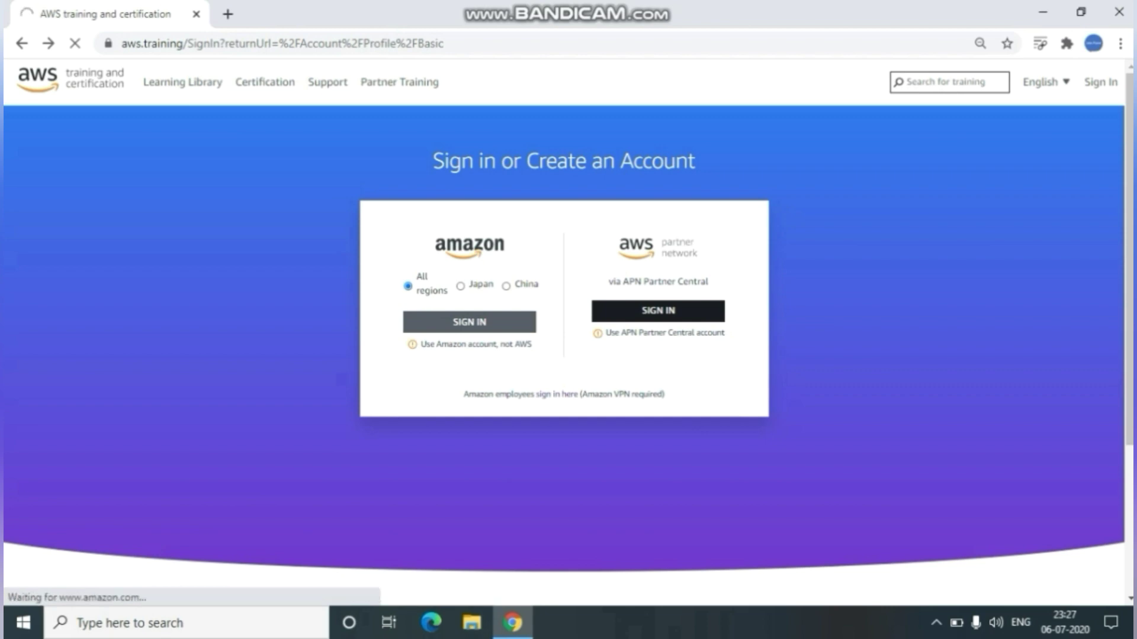
click(469, 322)
text(8105)
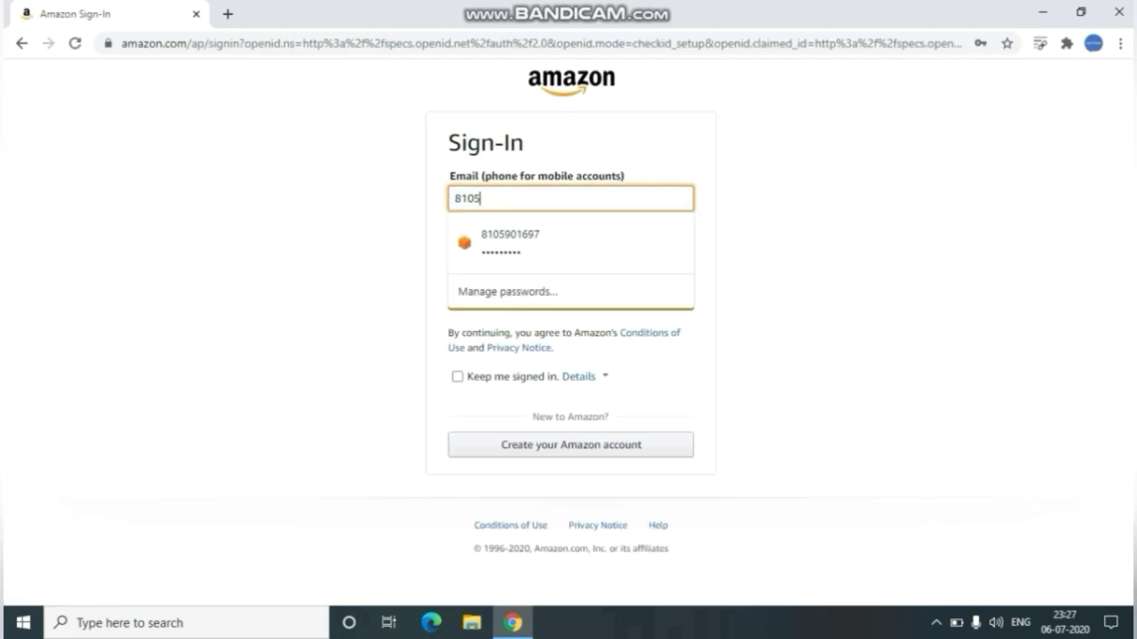
text(7760)
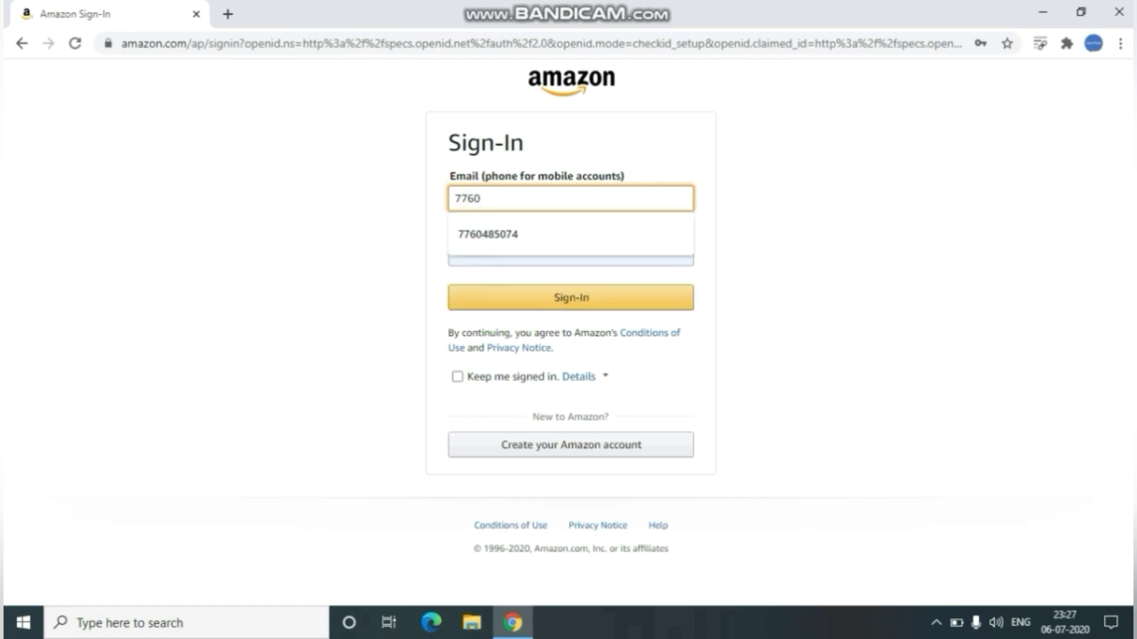
text(485074)
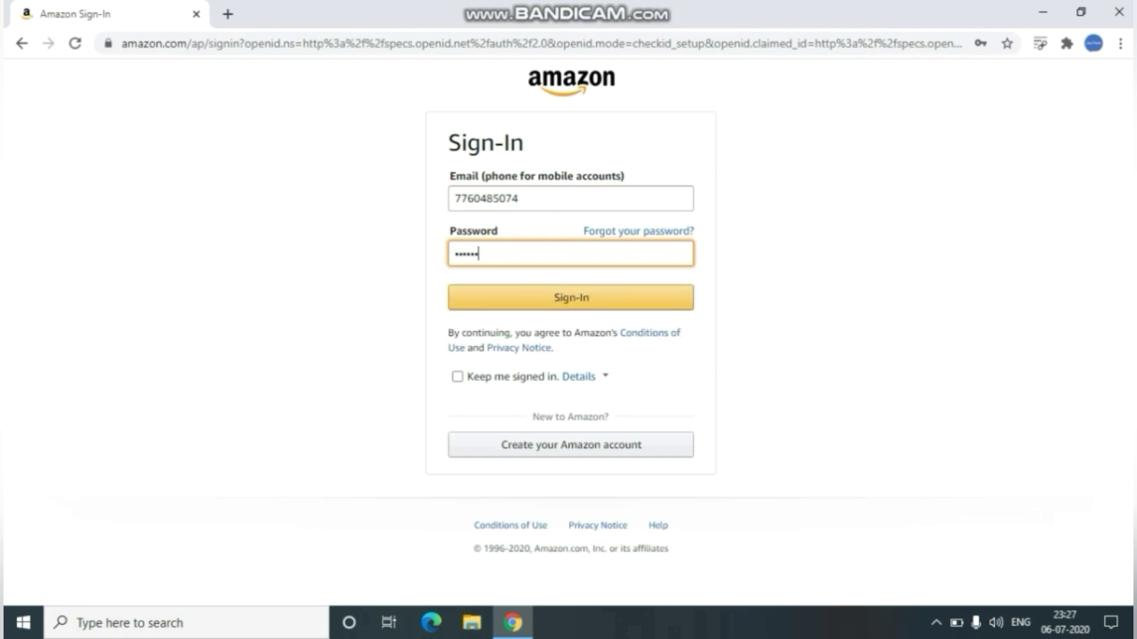
click(570, 297)
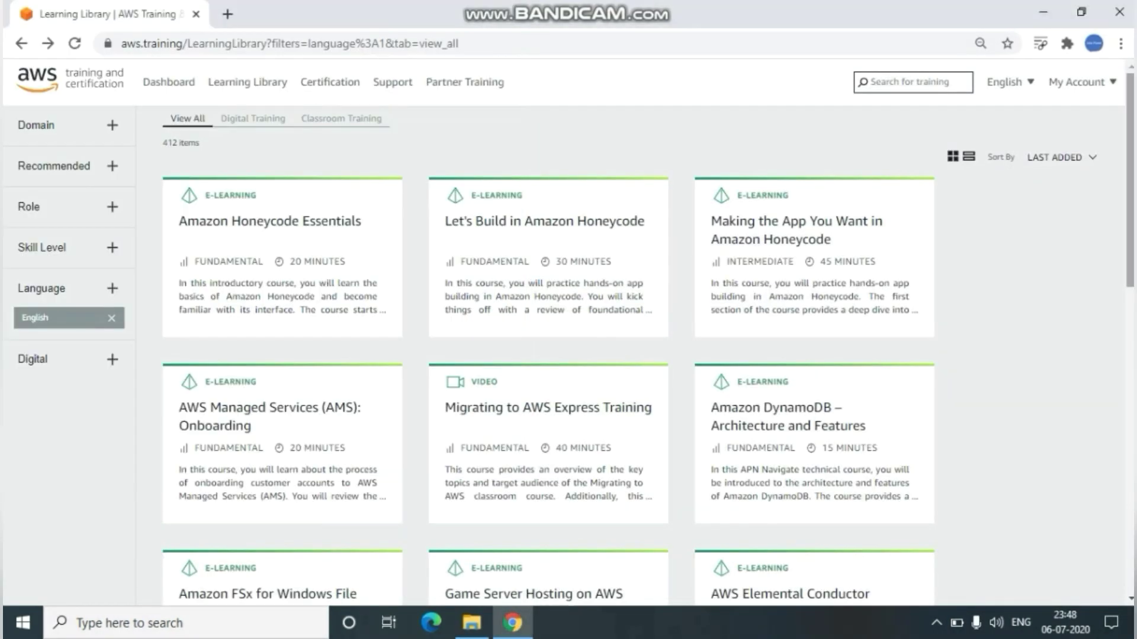
Browse the 412-course Learning Library, then bring up the My Account options.
scroll(down, 3)
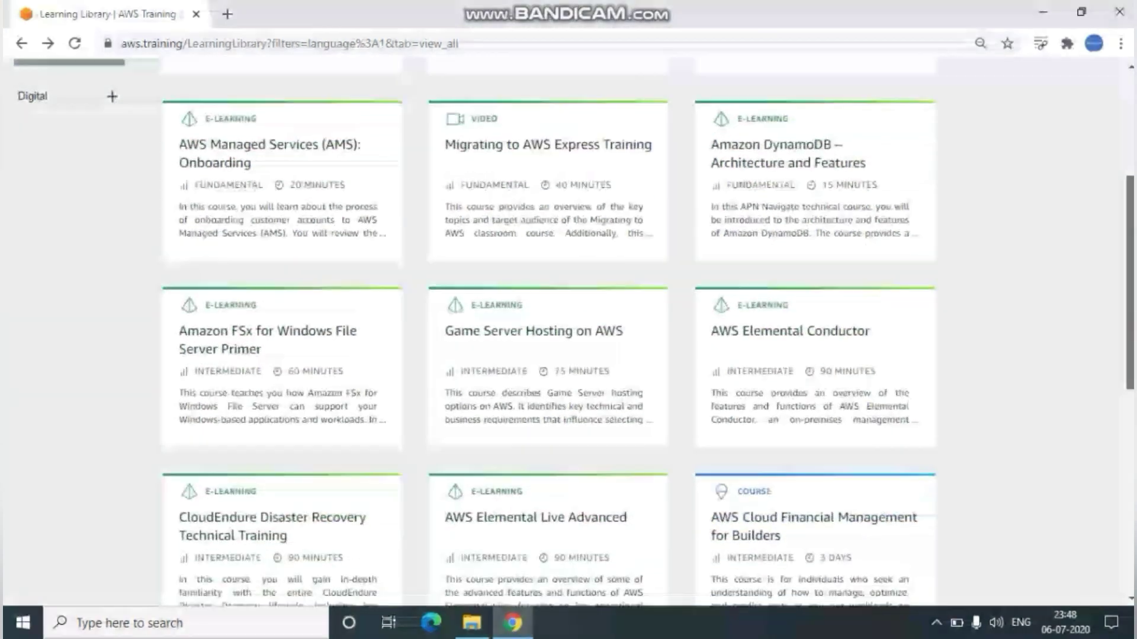
scroll(down, 3)
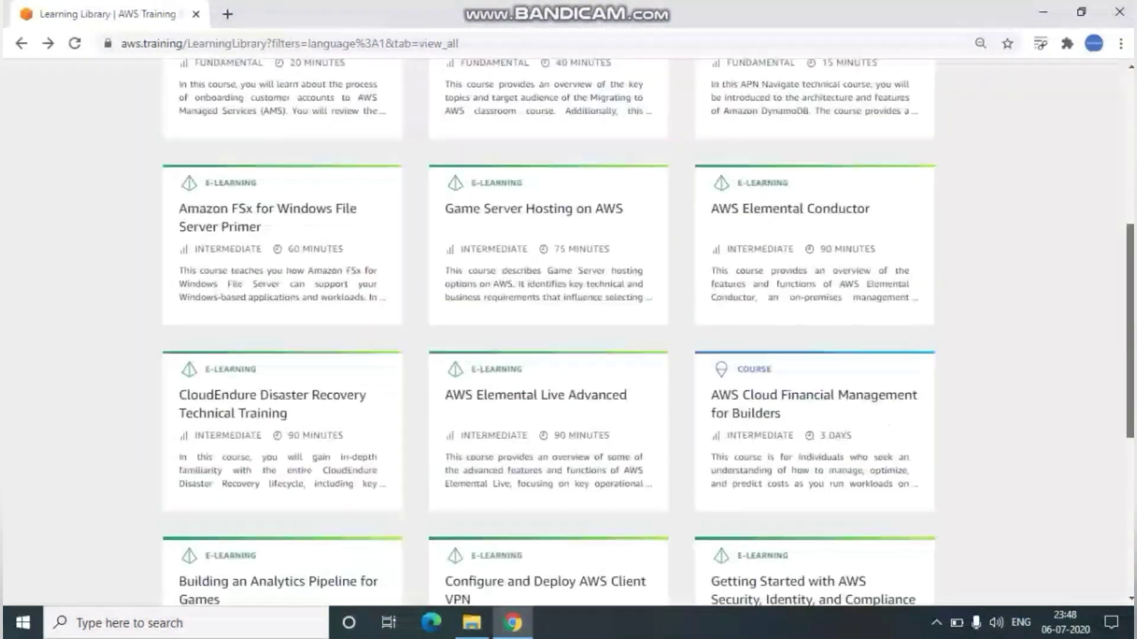
scroll(up, 3)
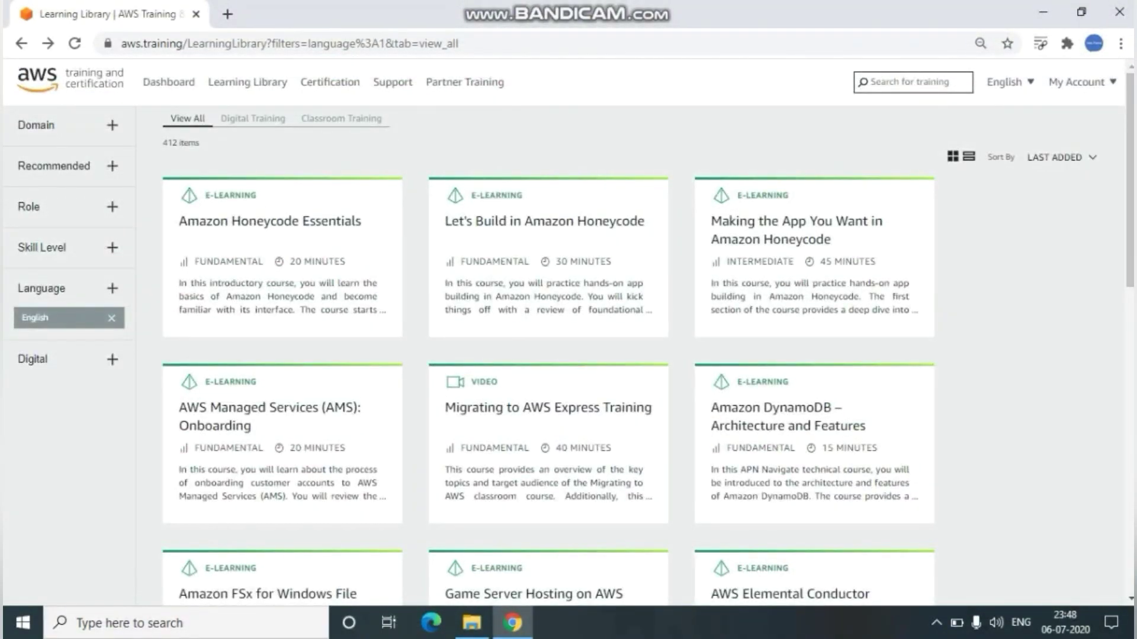
double_click(180, 143)
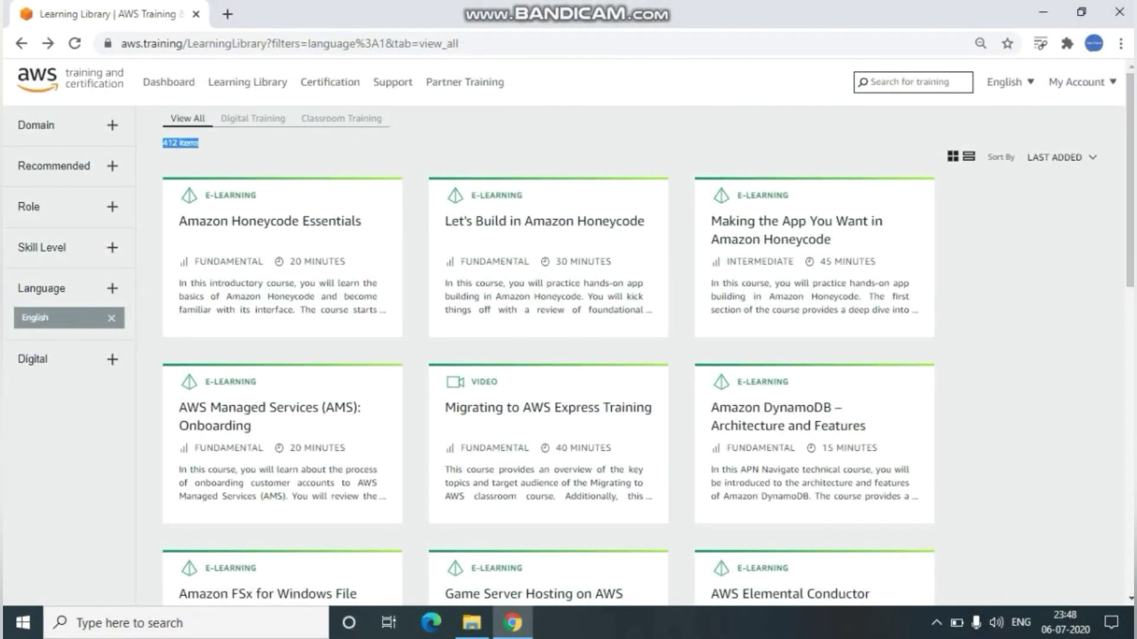
click(1080, 82)
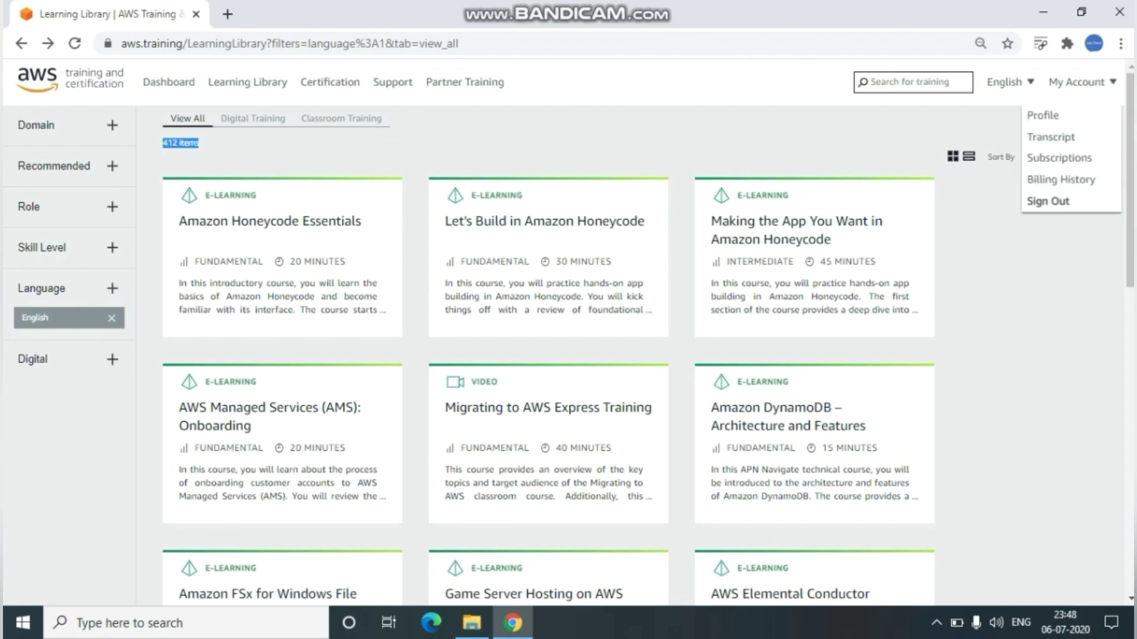
Save the account profile details from the Profile page, getting the success confirmation.
click(1043, 115)
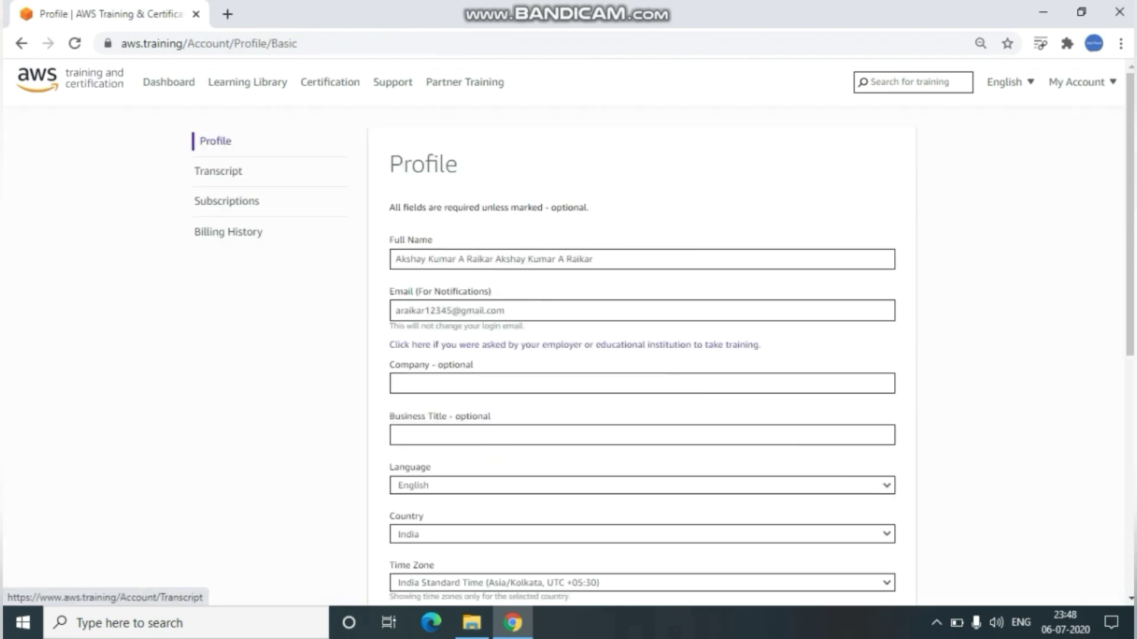
scroll(down, 3)
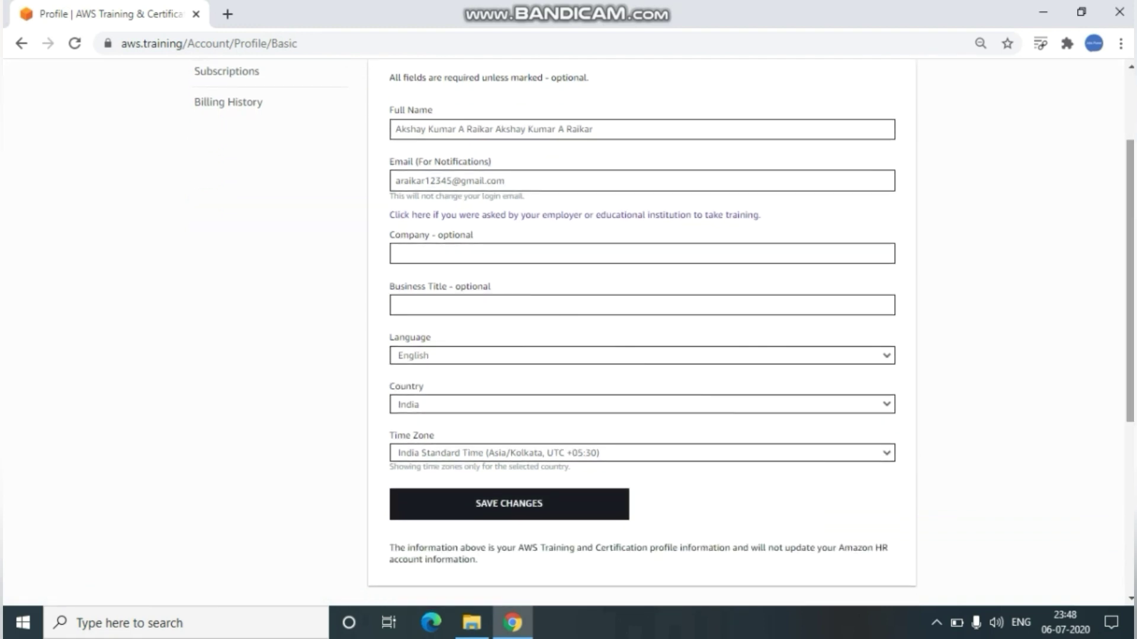
click(508, 505)
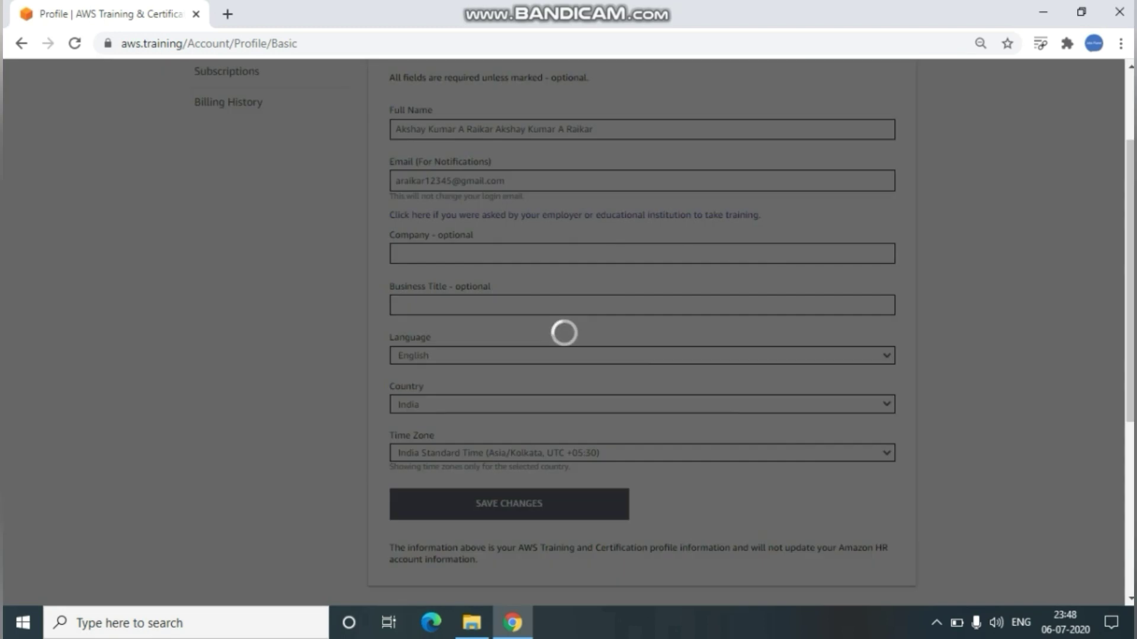
click(508, 505)
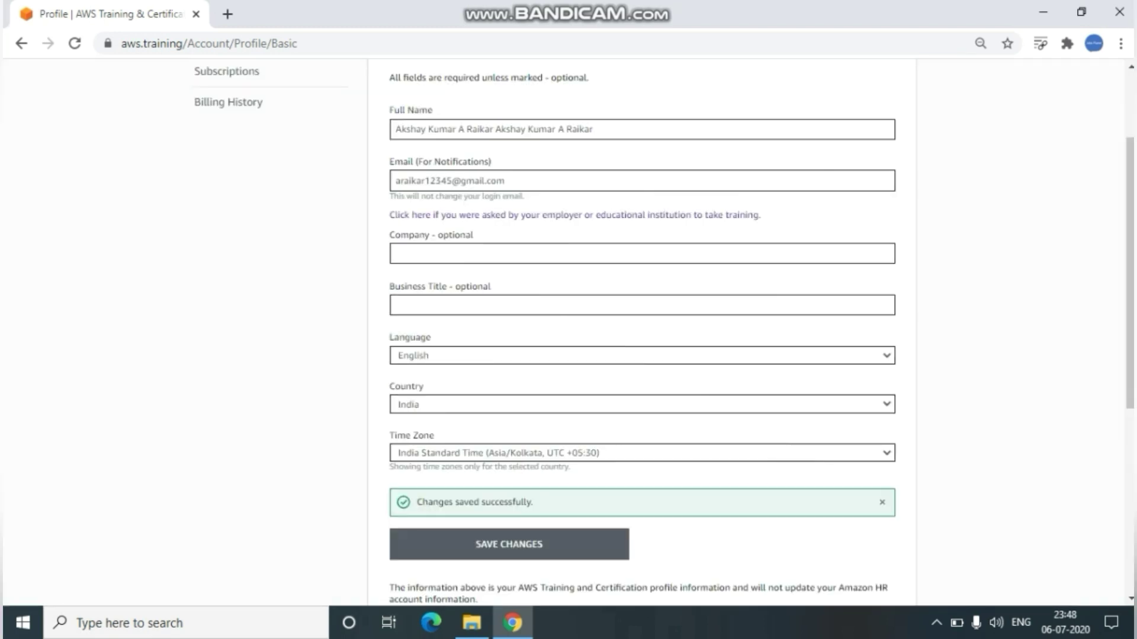
scroll(up, 3)
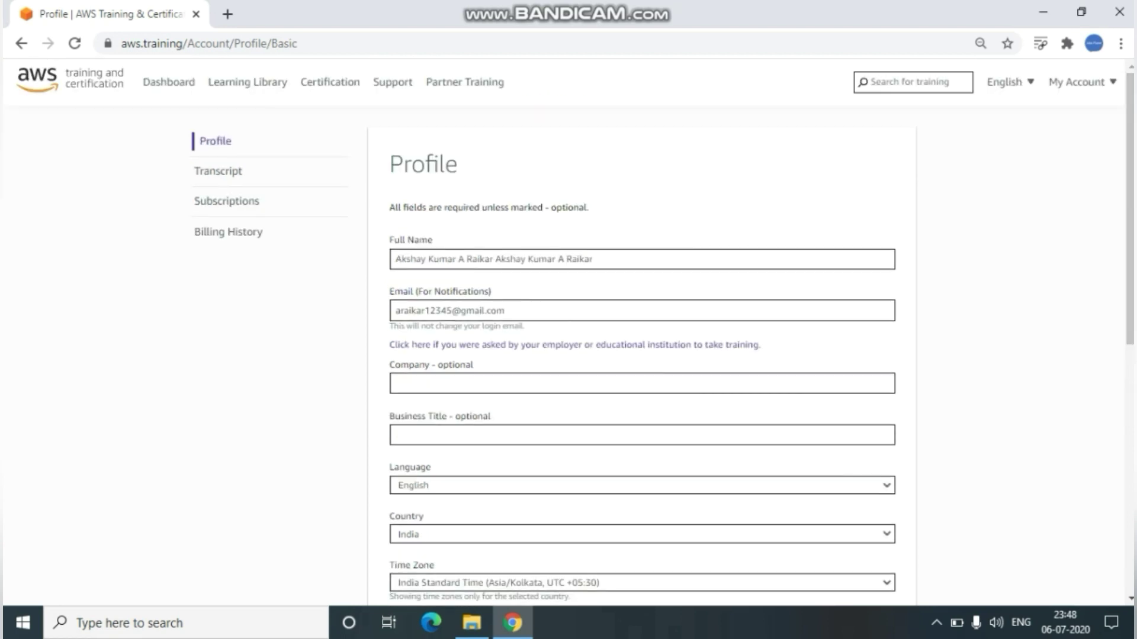
mouse_move(247, 81)
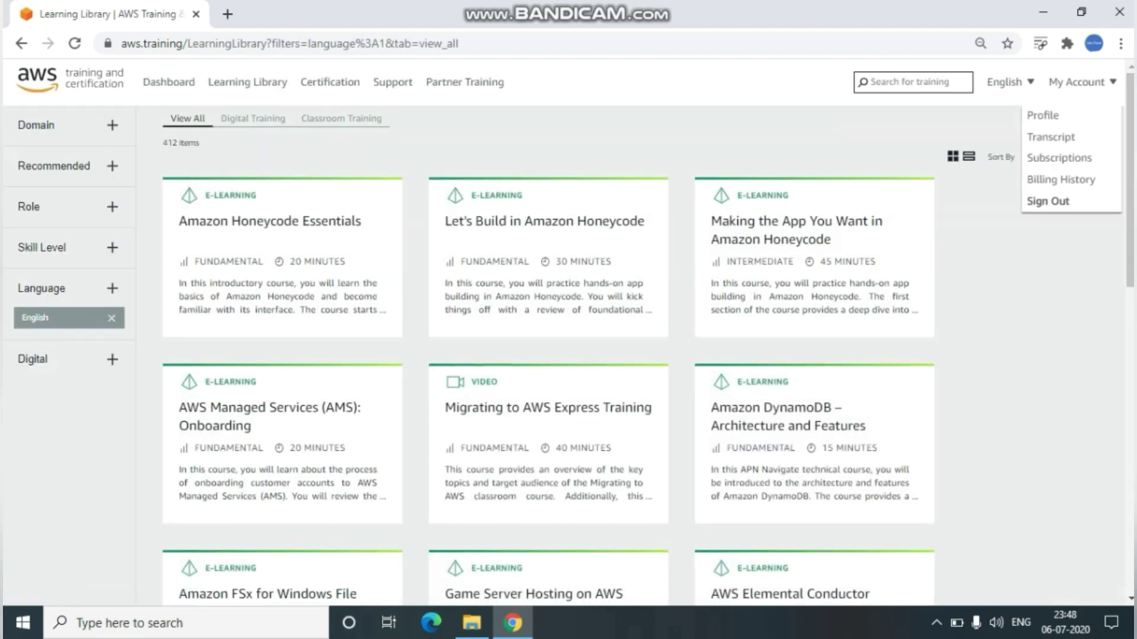
Select the 'AWS Managed Services (AMS): Onboarding' course card in the Learning Library results.
scroll(down, 3)
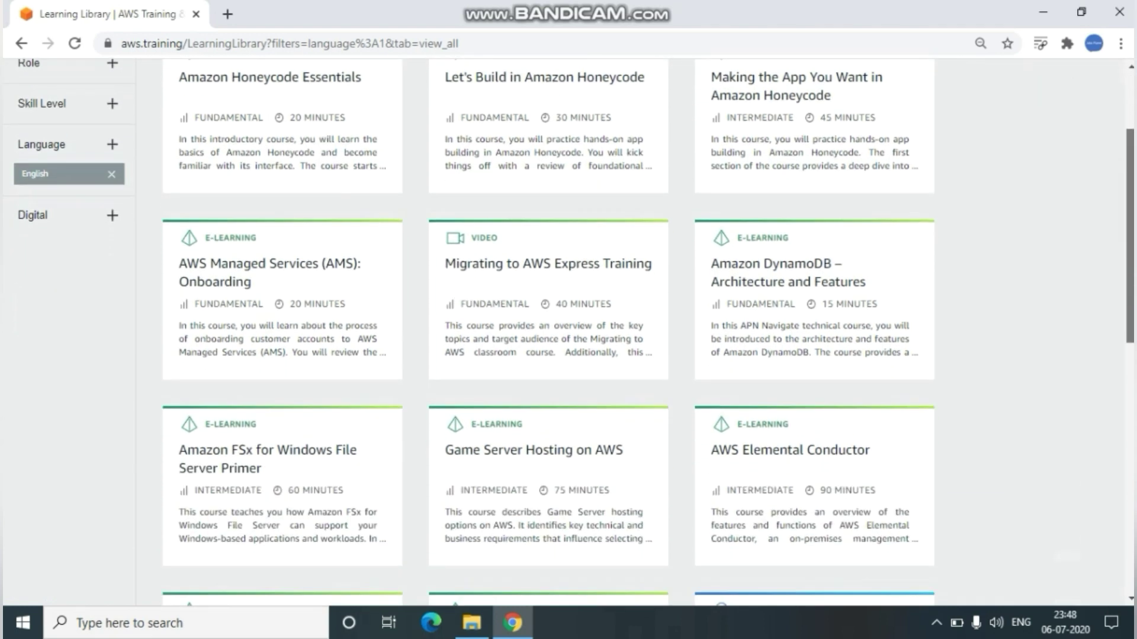
scroll(down, 3)
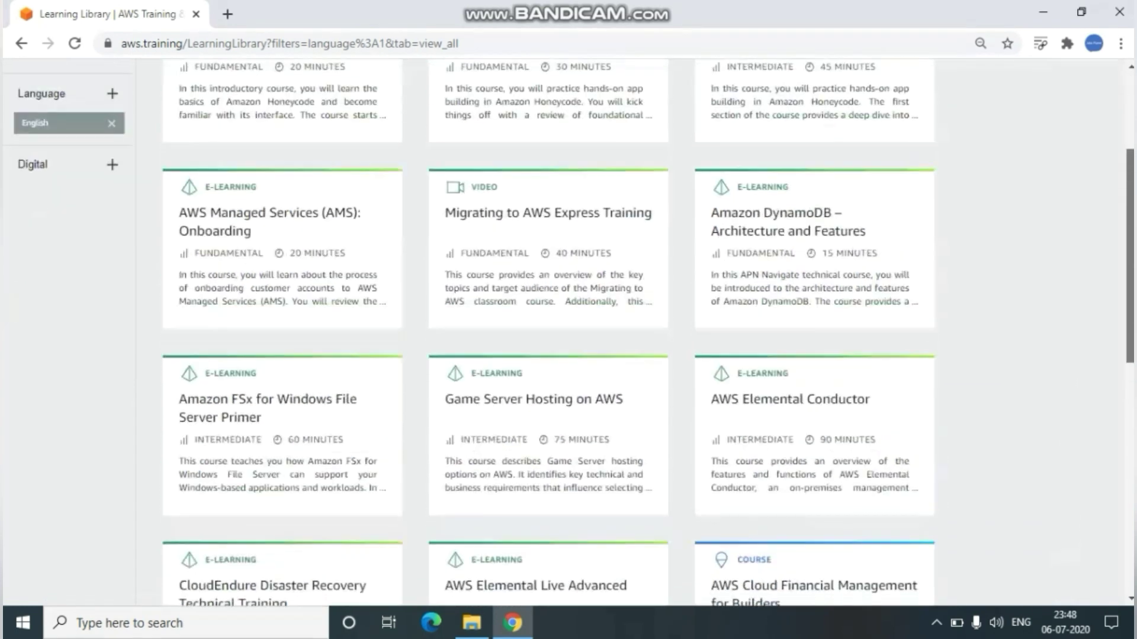
scroll(up, 3)
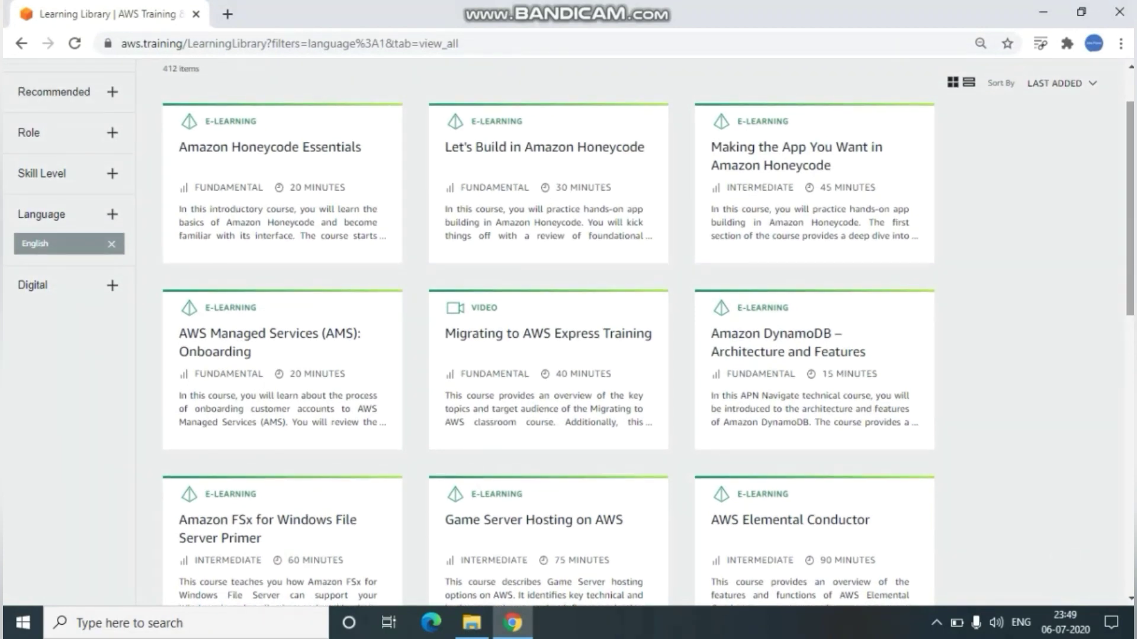
mouse_move(269, 343)
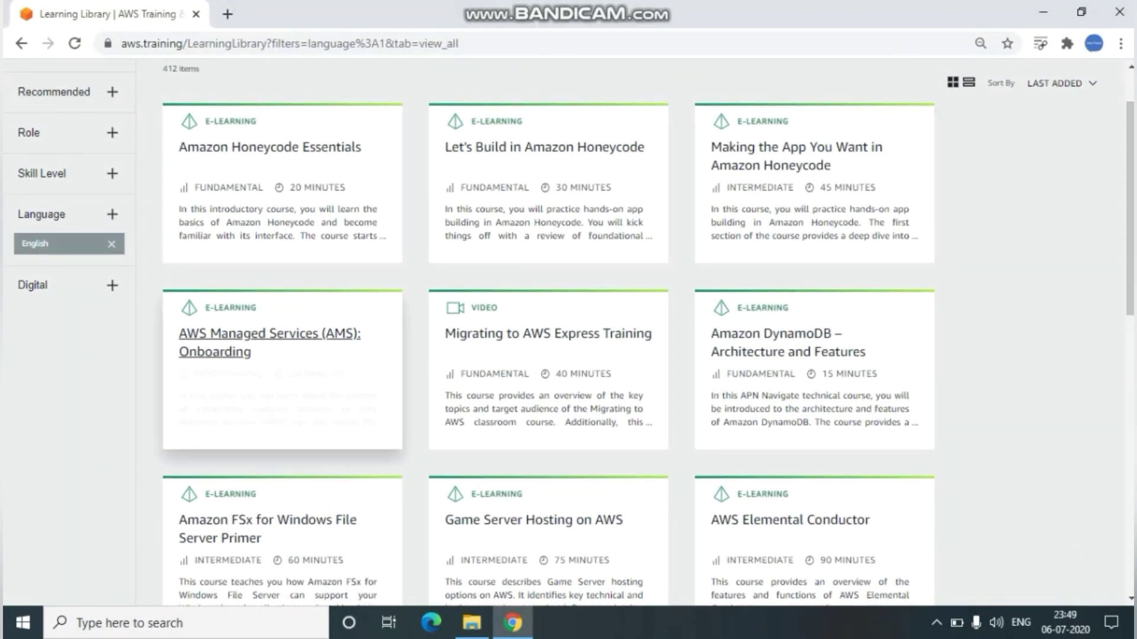
click(269, 343)
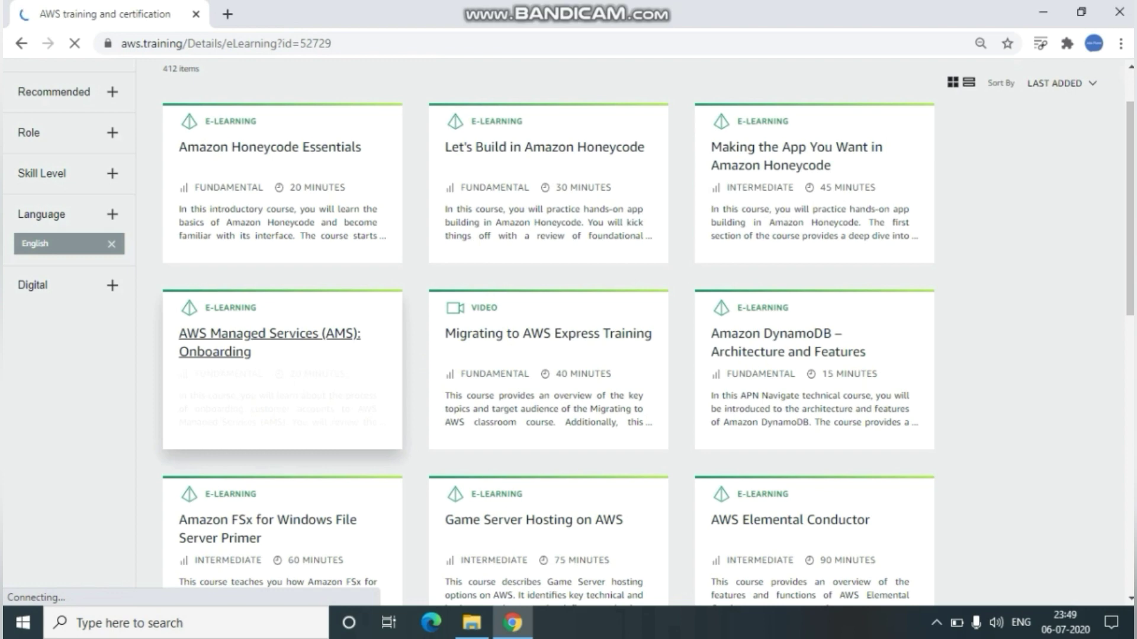
Review the AMS: Onboarding course description and its FUNDAMENTAL level.
click(268, 342)
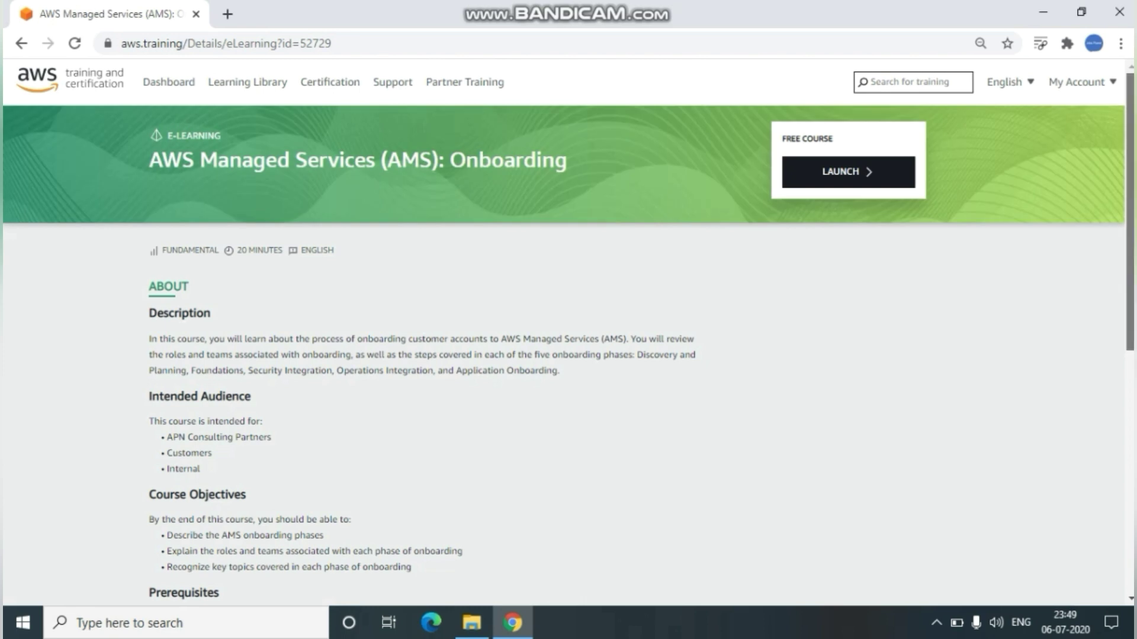
scroll(down, 3)
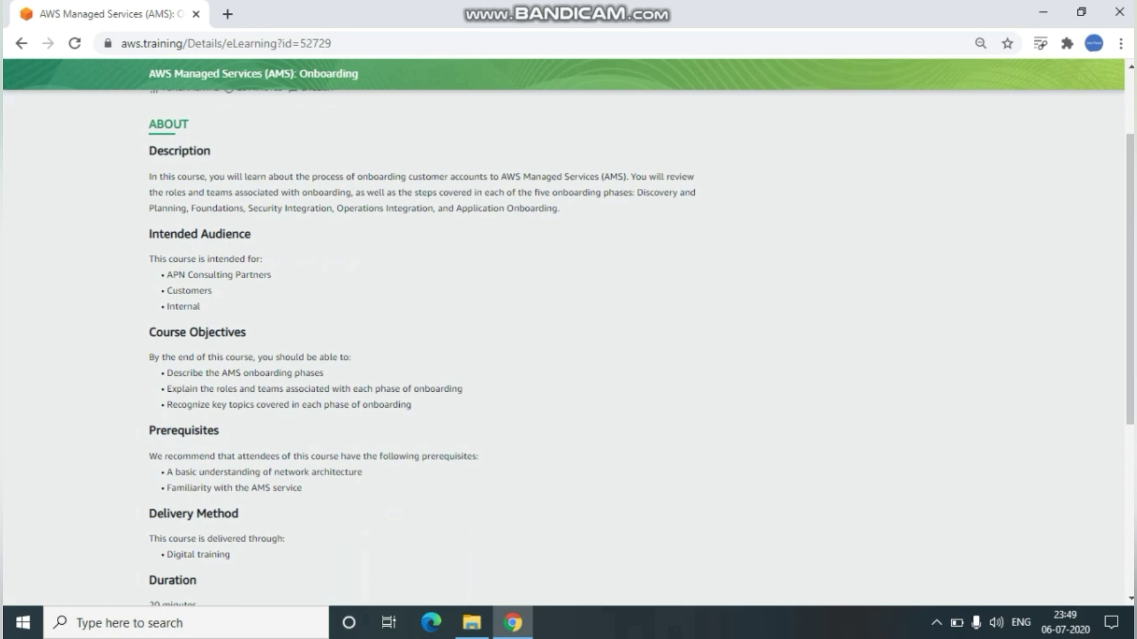
scroll(up, 3)
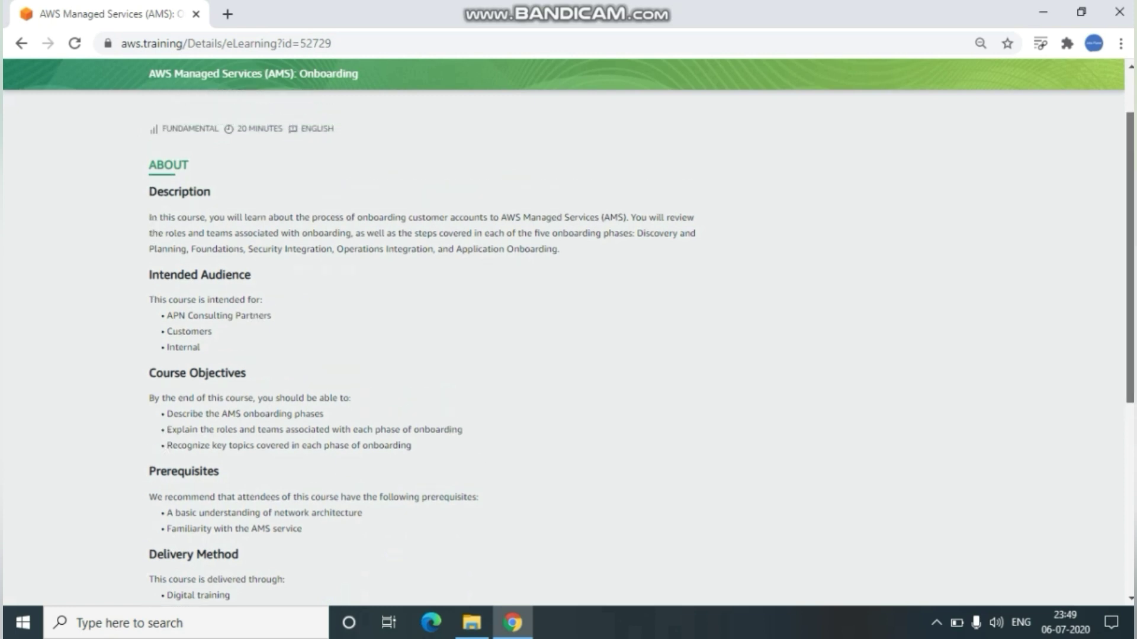
scroll(up, 3)
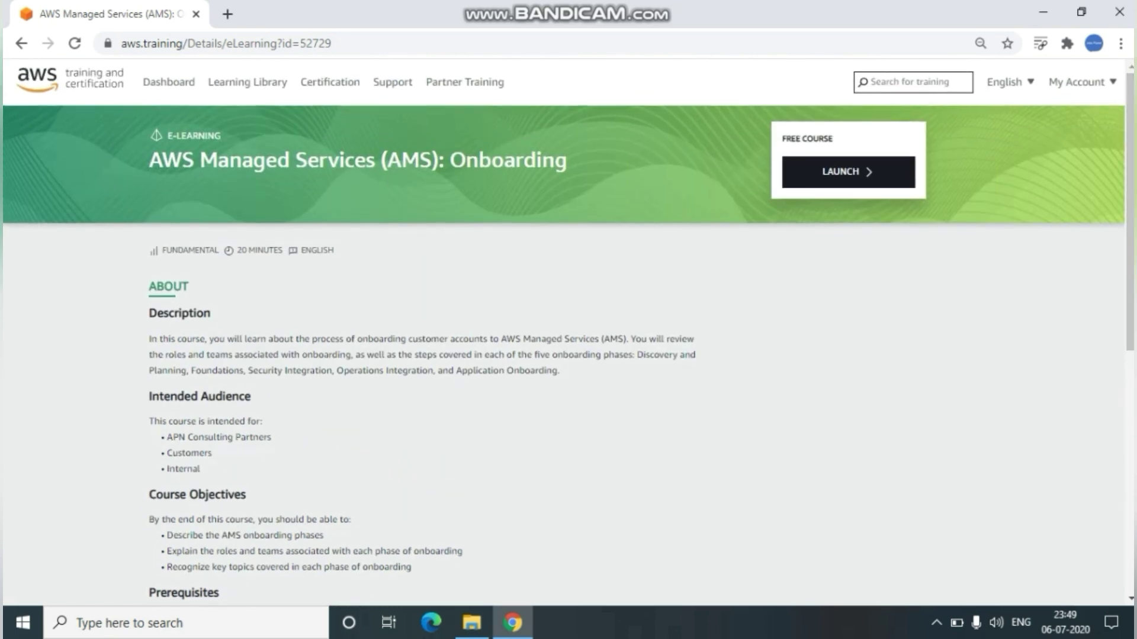
double_click(257, 251)
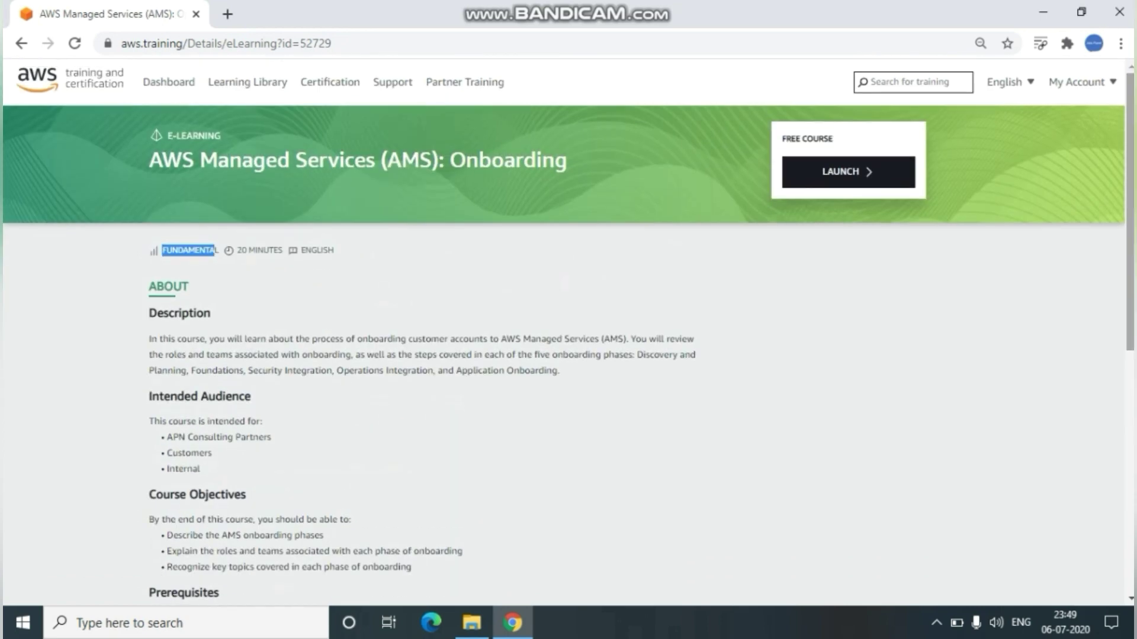
Launch and resume the AMS: Onboarding course so it is marked in progress.
click(847, 172)
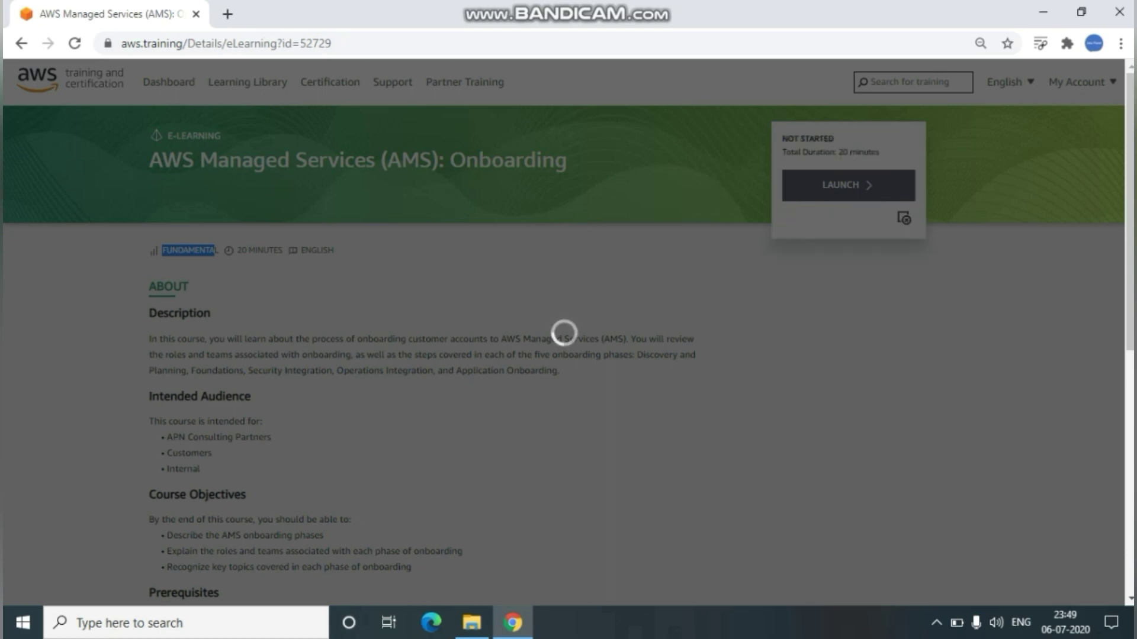
click(848, 185)
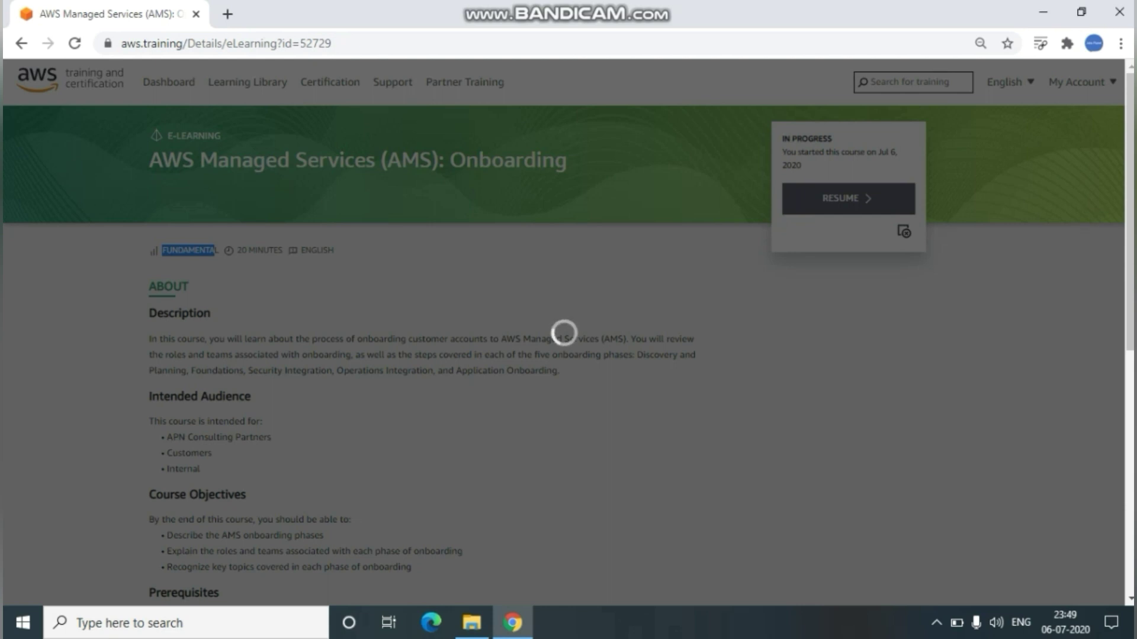
click(847, 198)
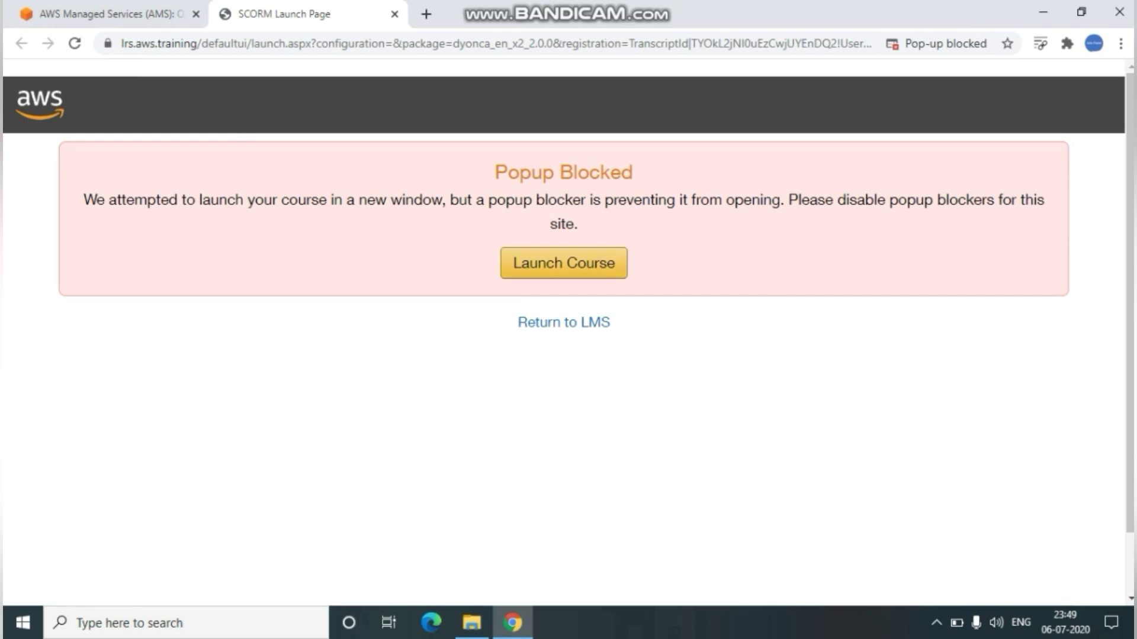
Launch the course from the SCORM page despite the blocked popup.
click(564, 263)
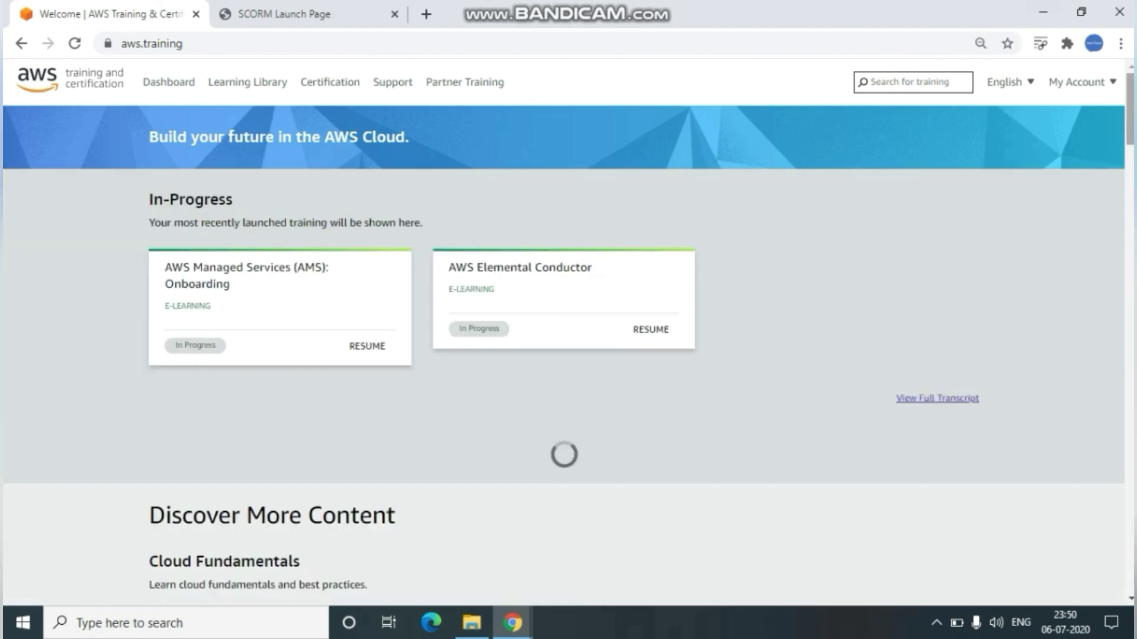
Show the Certificate of Completion for the finished Amazon Honeycode Essentials course.
scroll(down, 3)
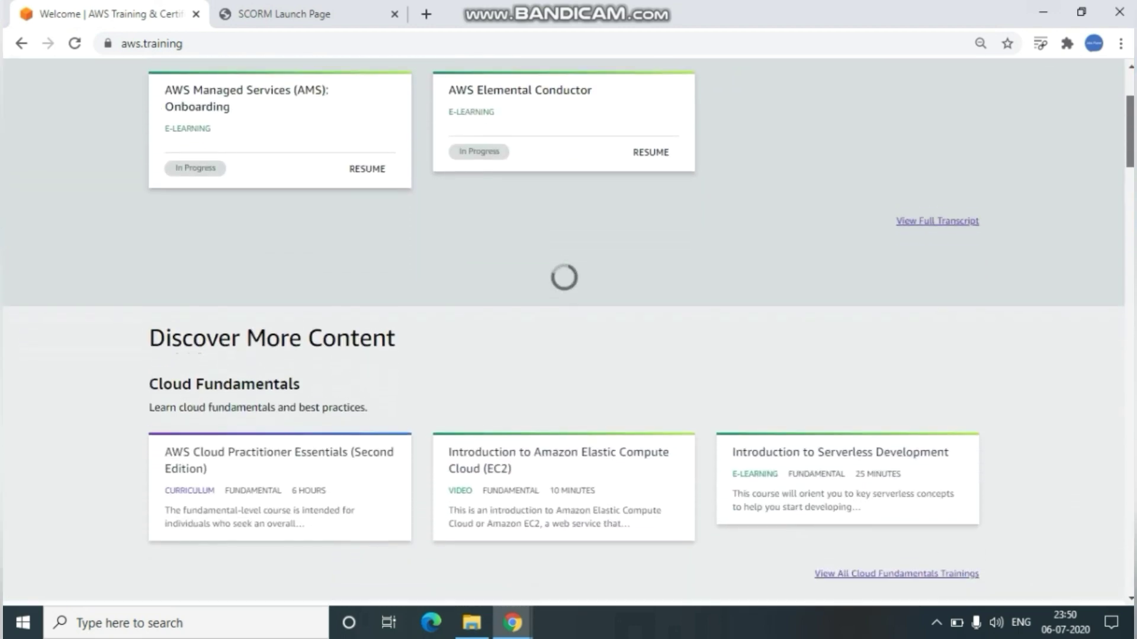
scroll(down, 3)
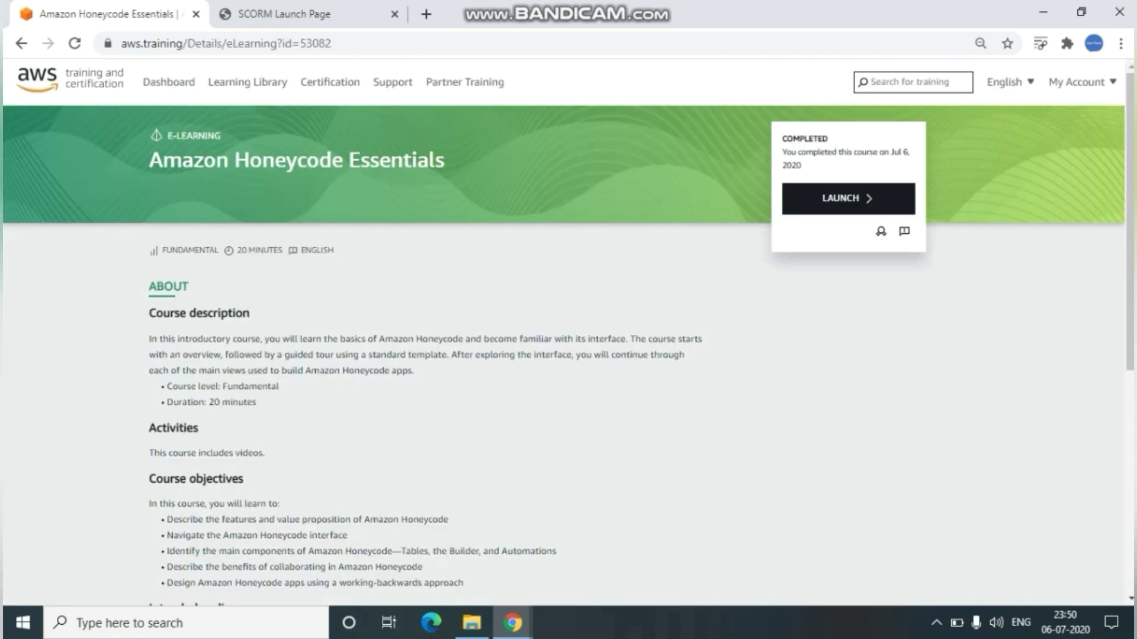
mouse_move(879, 231)
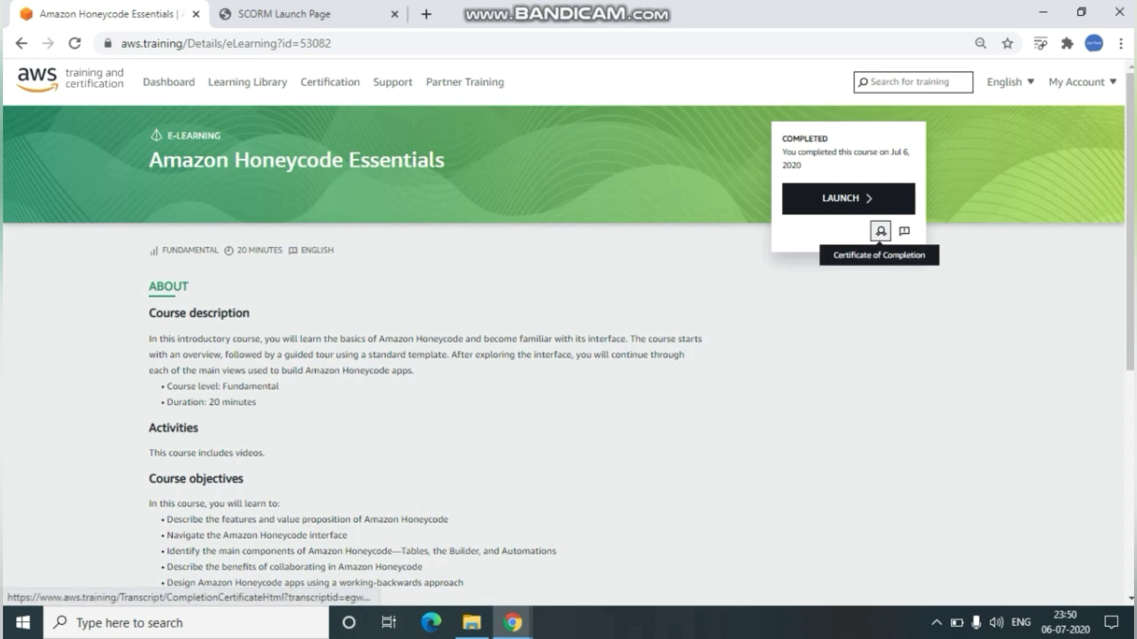
mouse_move(880, 231)
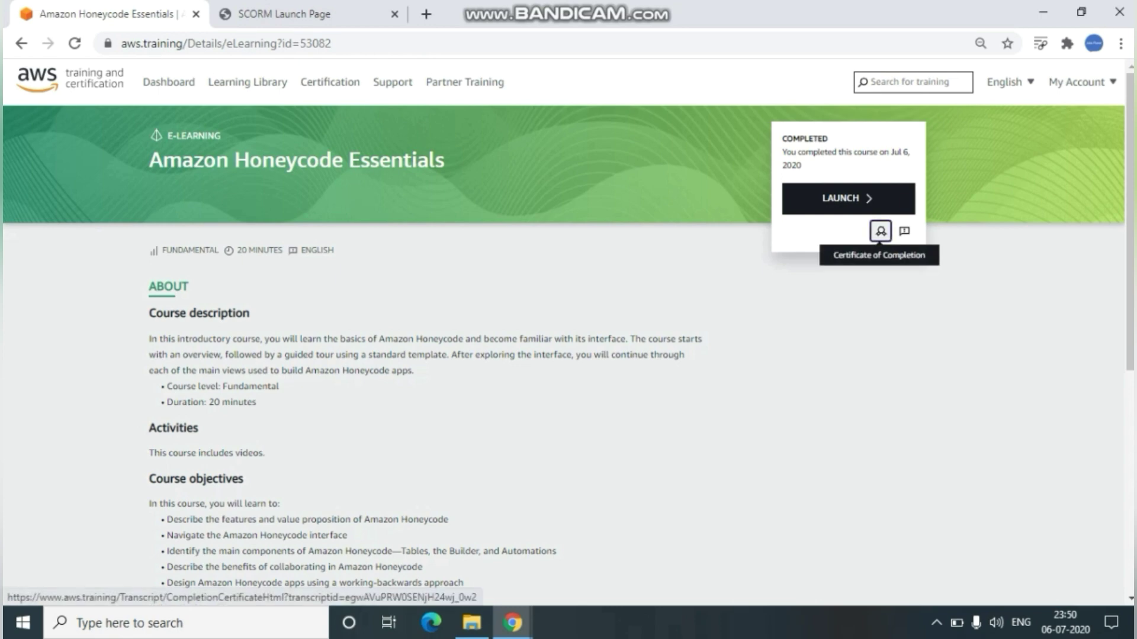
click(880, 231)
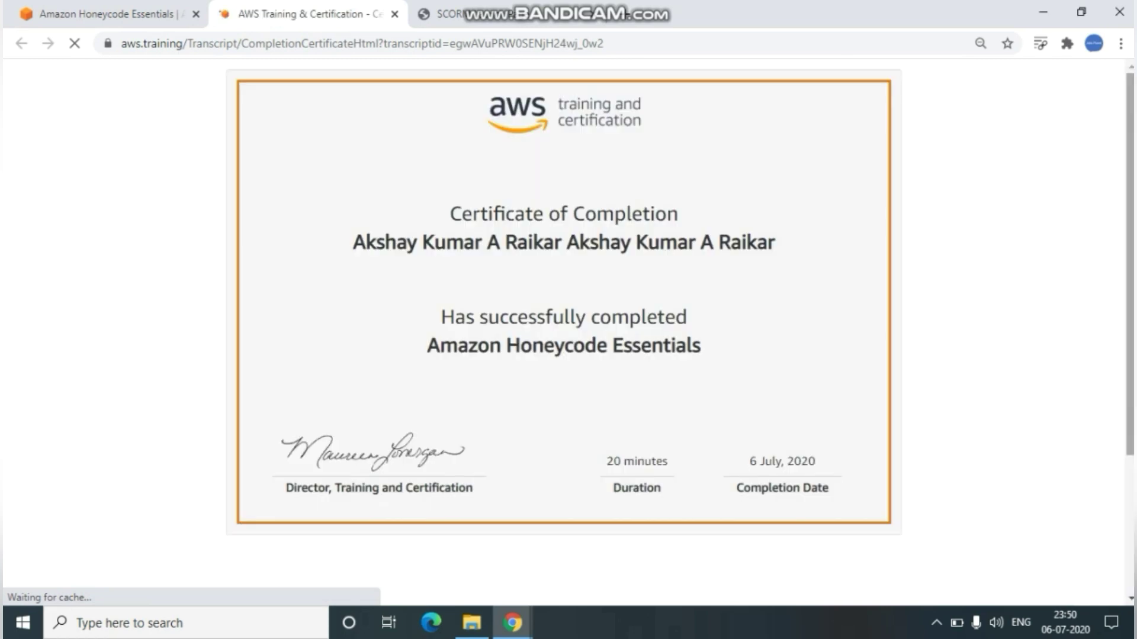